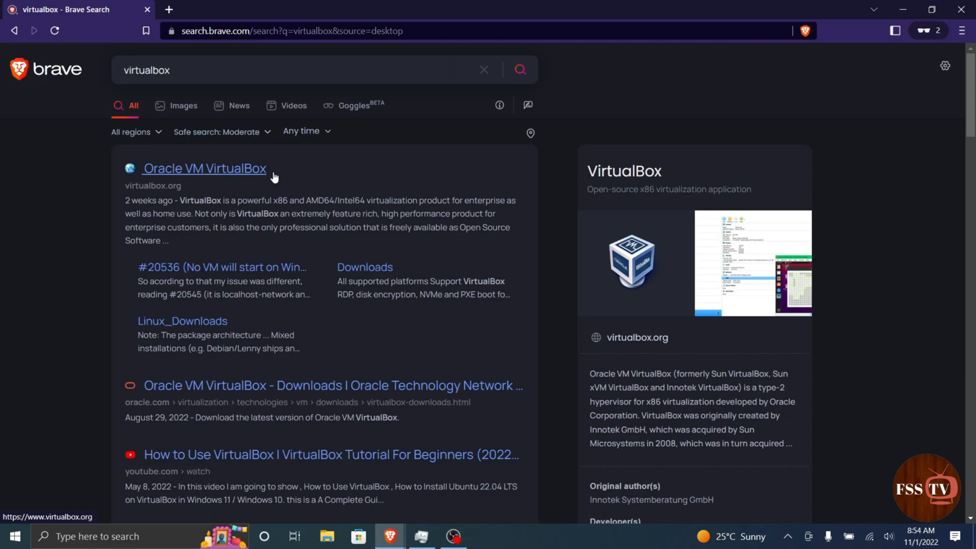
Save the VirtualBox 7.0.2 Extension Pack for all supported platforms from virtualbox.org
left_click(203, 169)
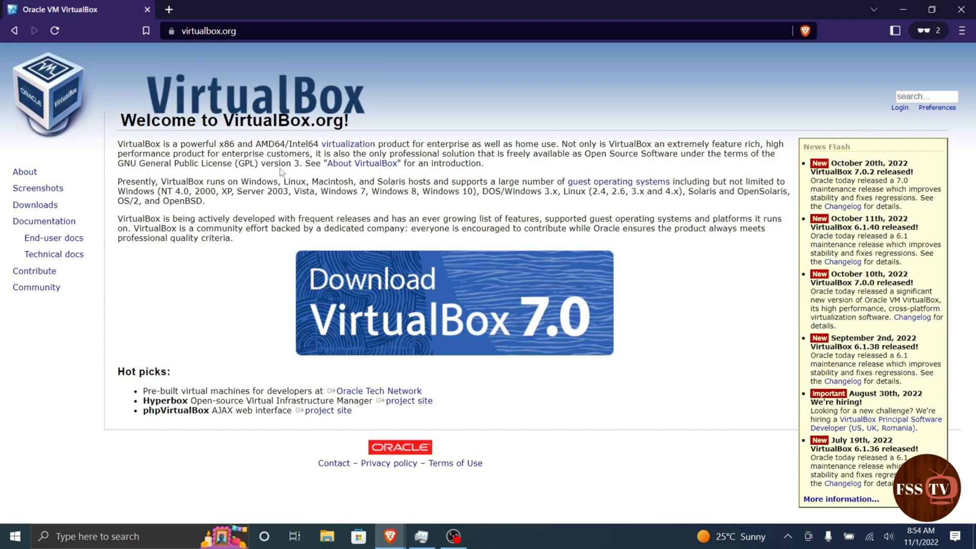
mouse_move(388, 270)
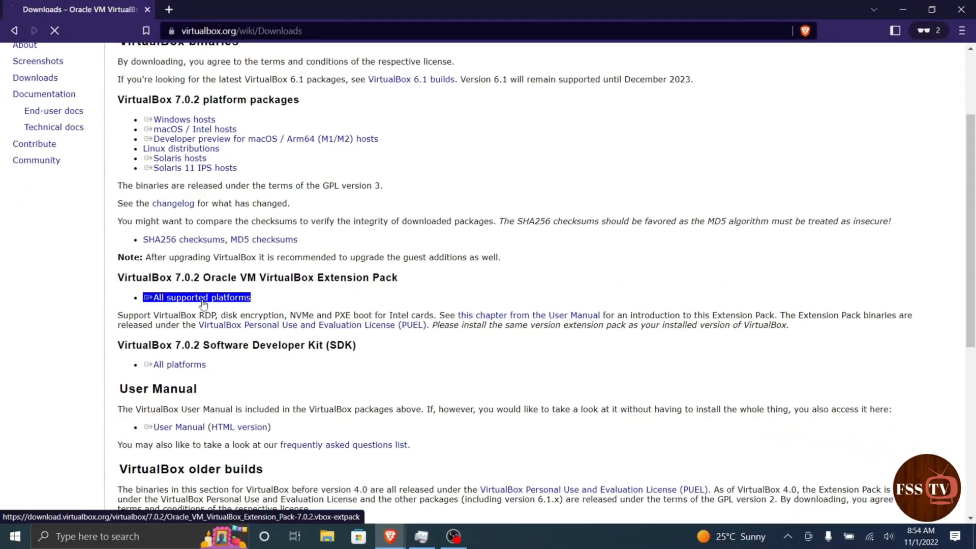
left_click(201, 297)
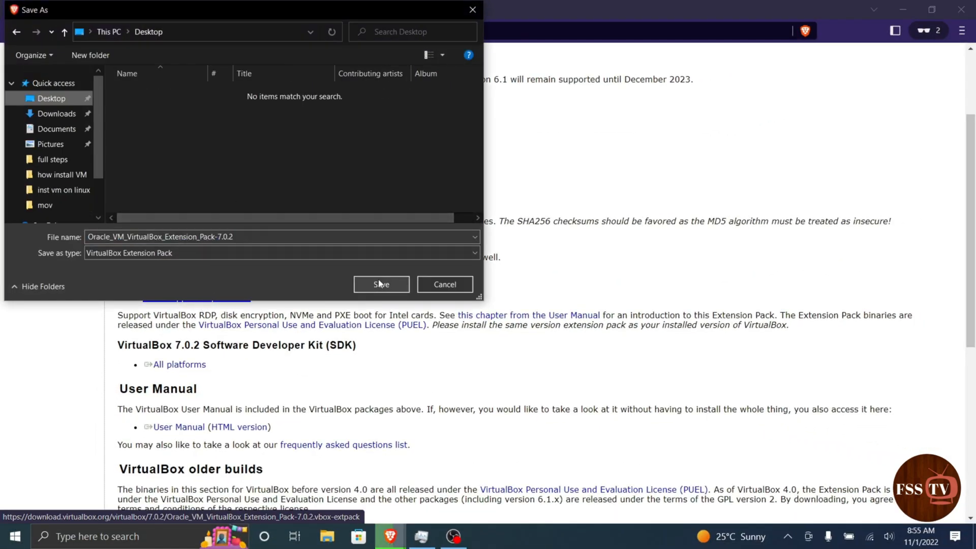
left_click(381, 284)
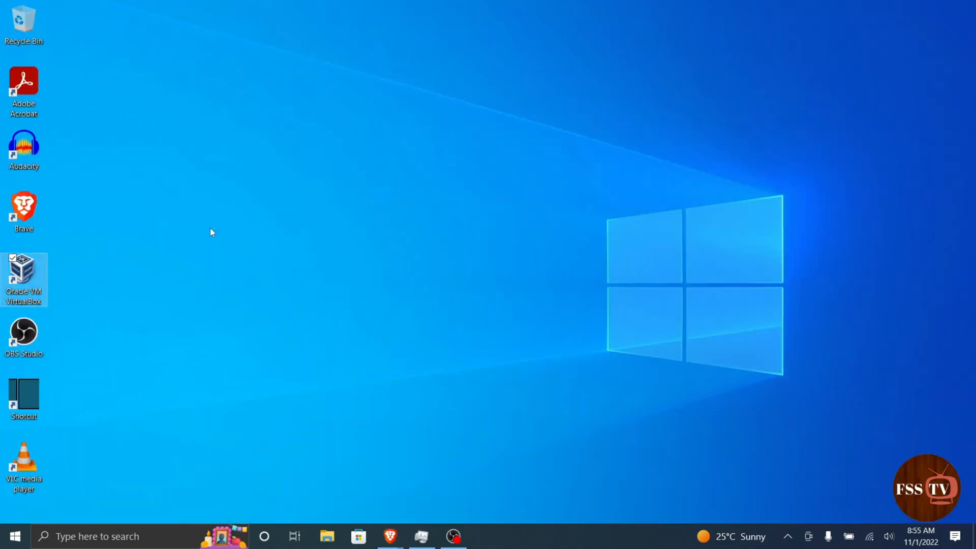
Launch VirtualBox Manager maximized and switch to the Extensions global tool
double_click(24, 274)
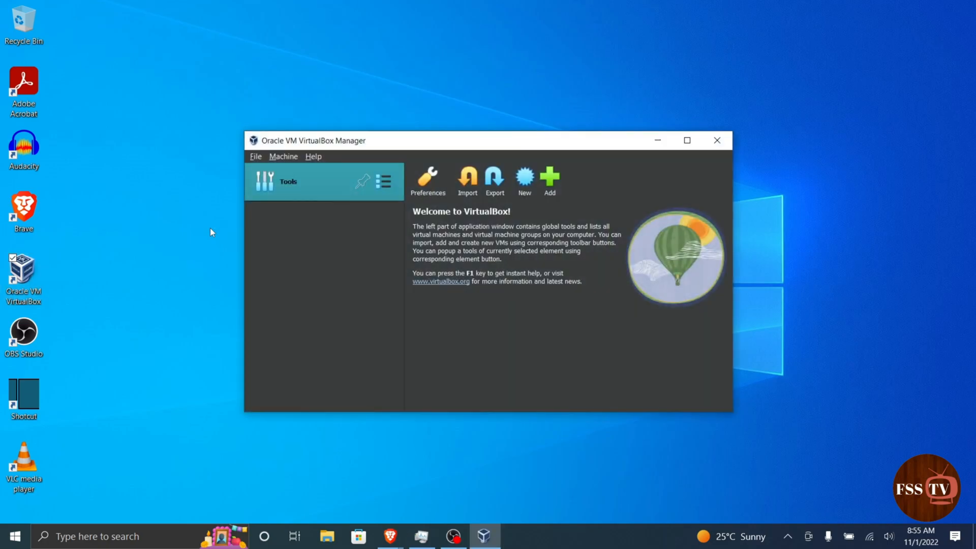
mouse_move(610, 133)
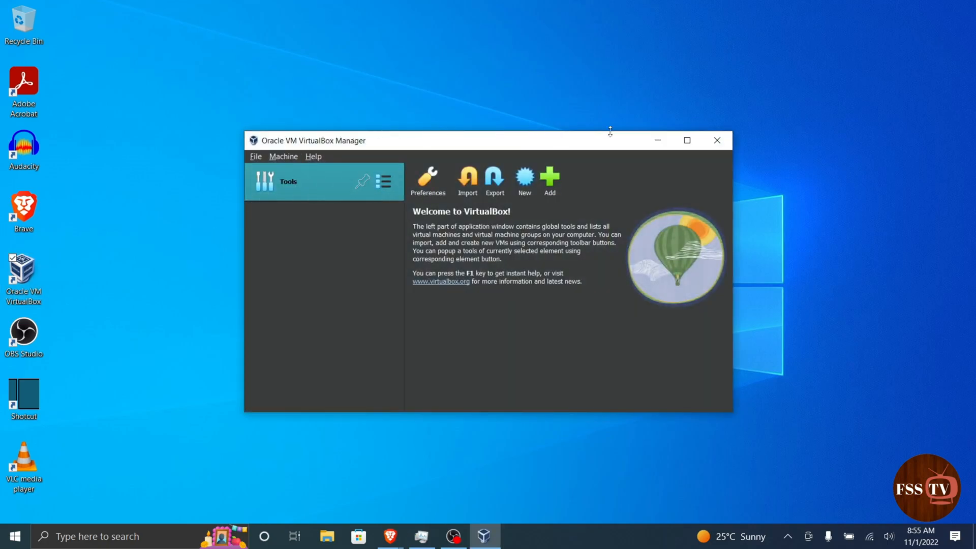
left_click(688, 140)
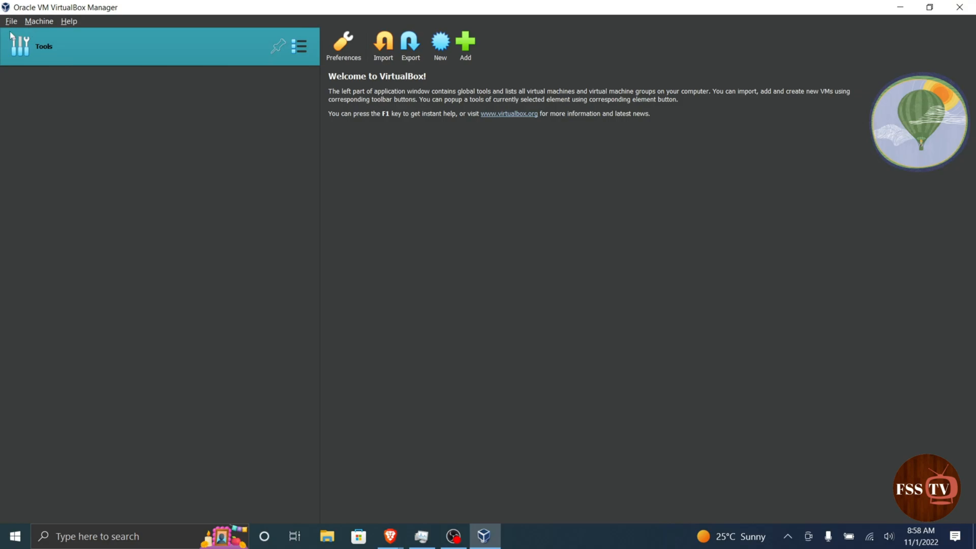
left_click(299, 46)
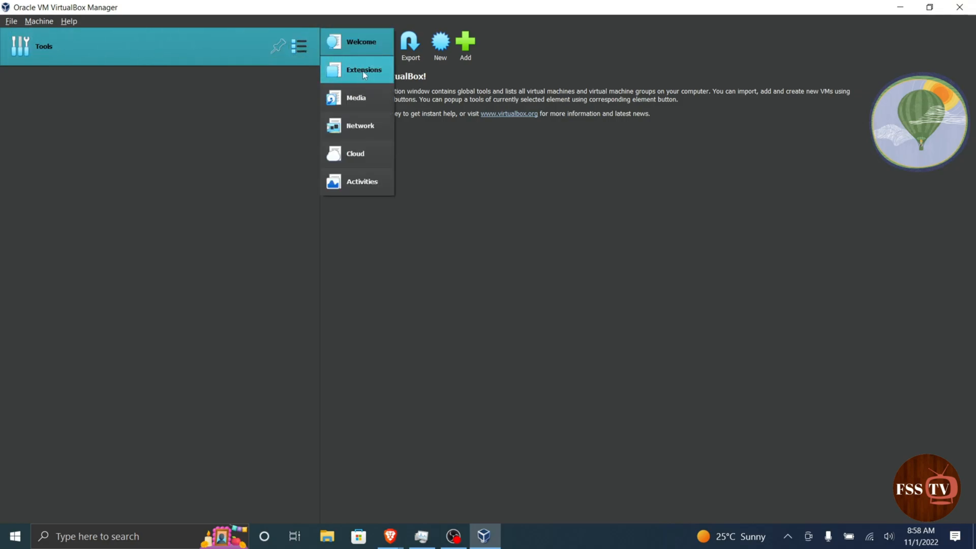
left_click(364, 69)
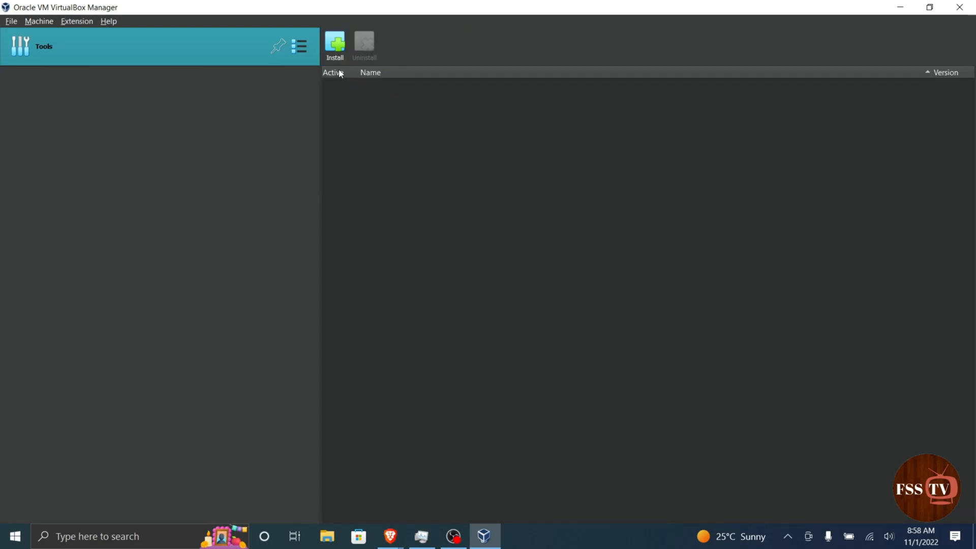
mouse_move(344, 38)
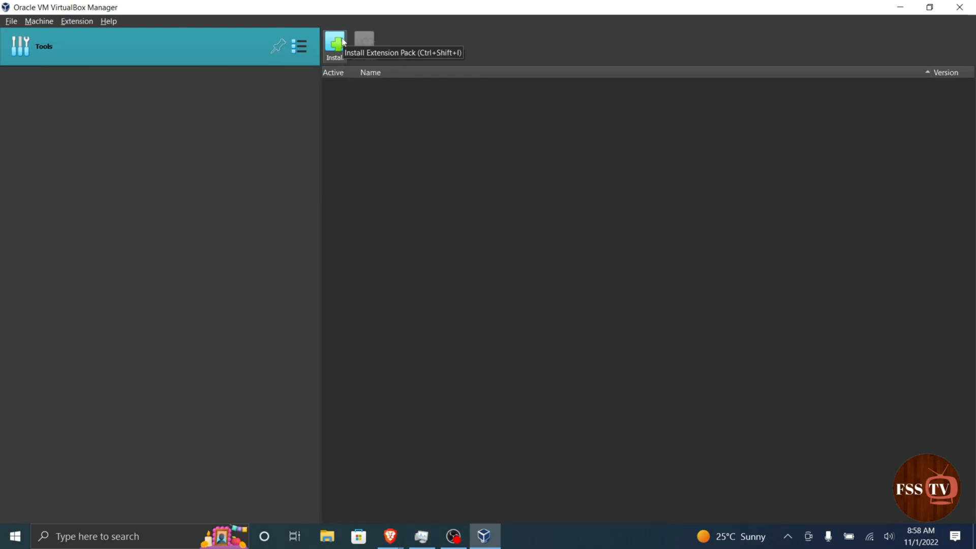
Choose Oracle_VM_VirtualBox_Extension_Pack-7.0.2 as the extension pack to install
left_click(337, 40)
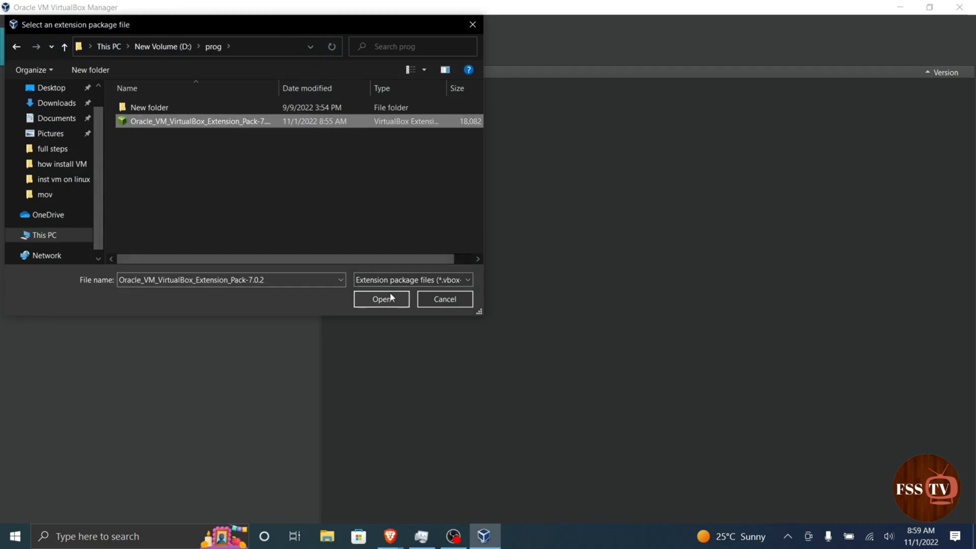
left_click(380, 299)
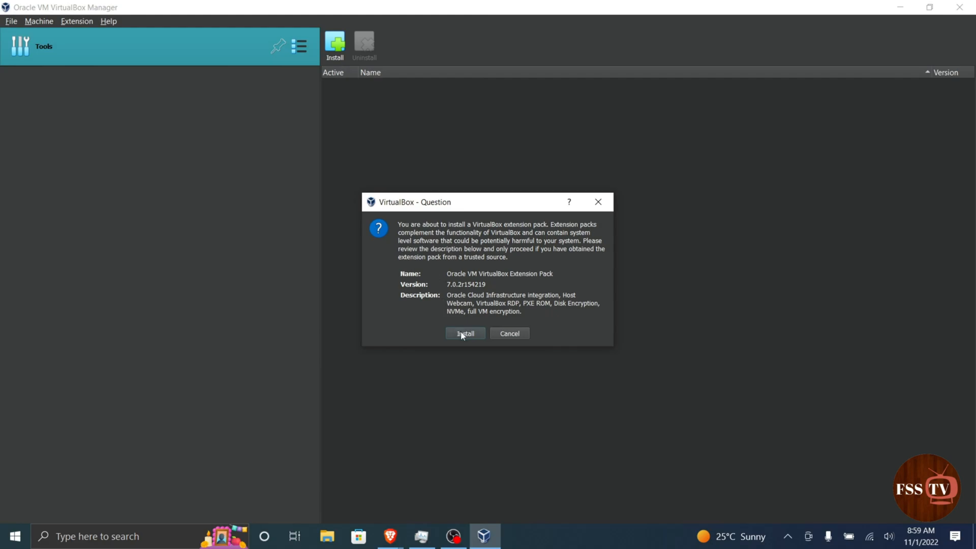
Confirm the installation and agree to the extension pack license after scrolling through it
left_click(466, 333)
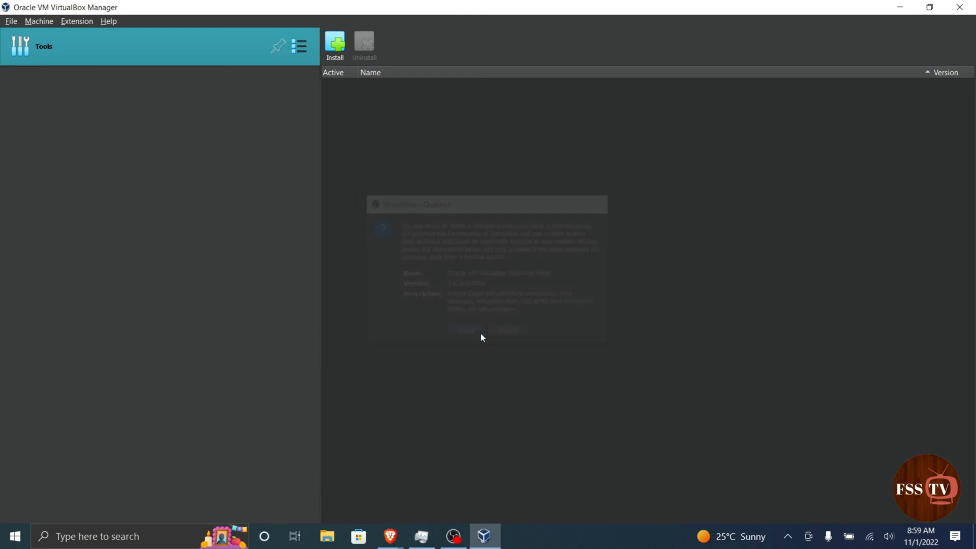
left_click(466, 329)
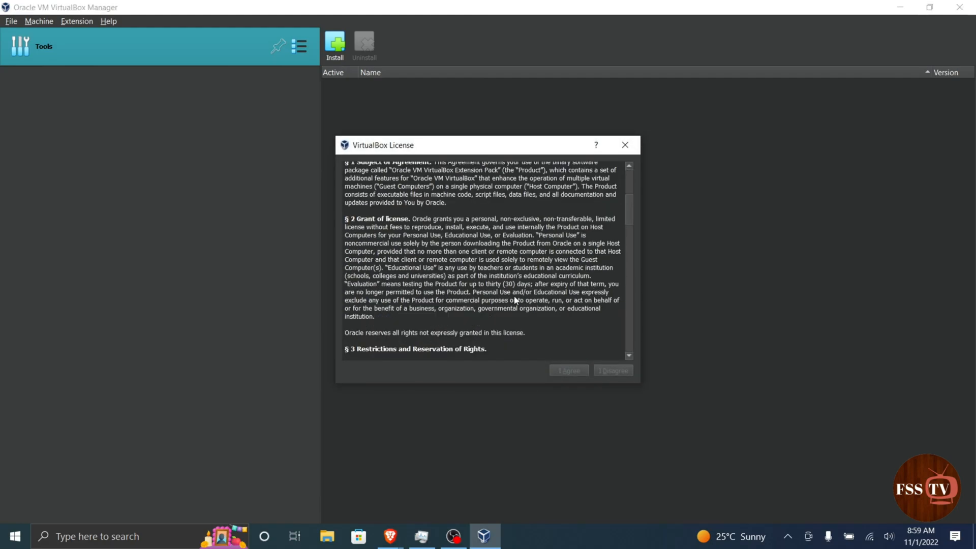
scroll("down", 3)
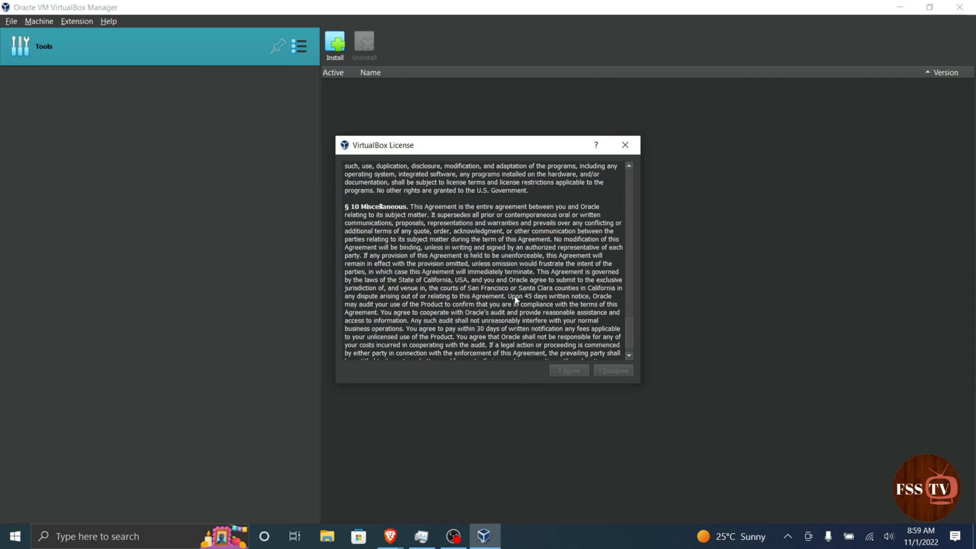
scroll("down", 3)
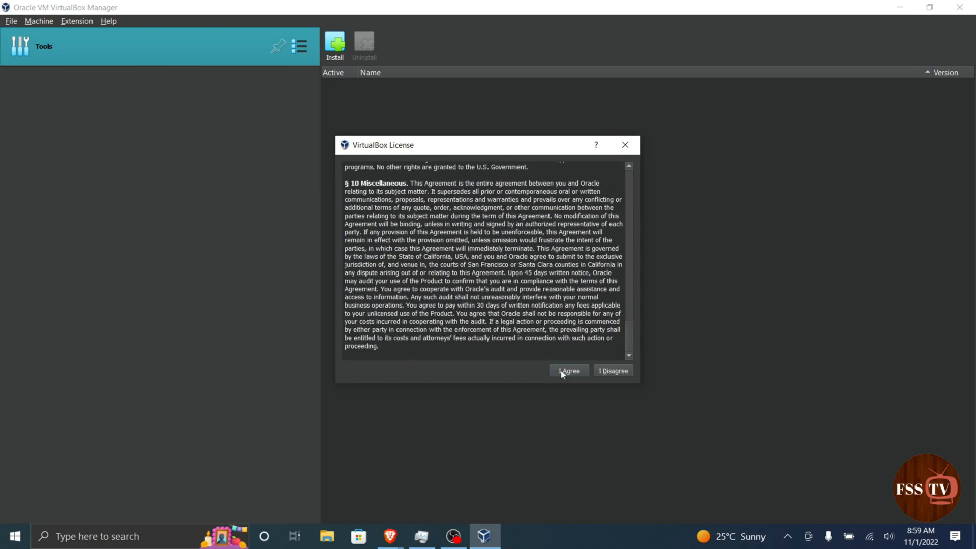
left_click(570, 370)
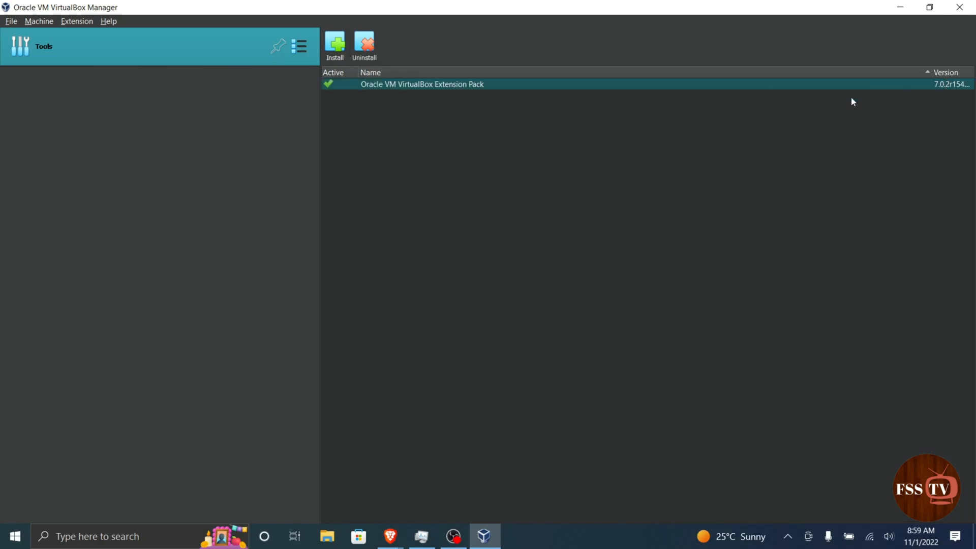
mouse_move(475, 86)
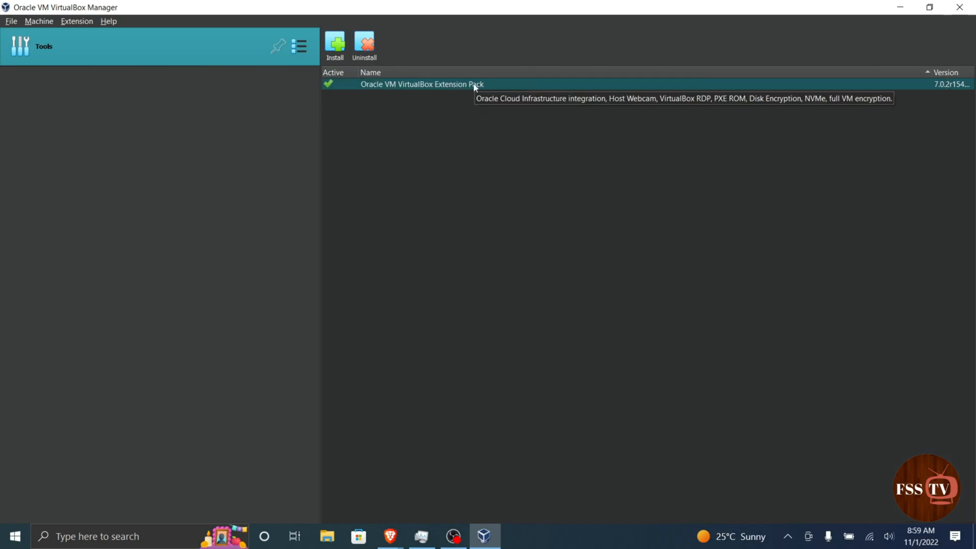
mouse_move(421, 278)
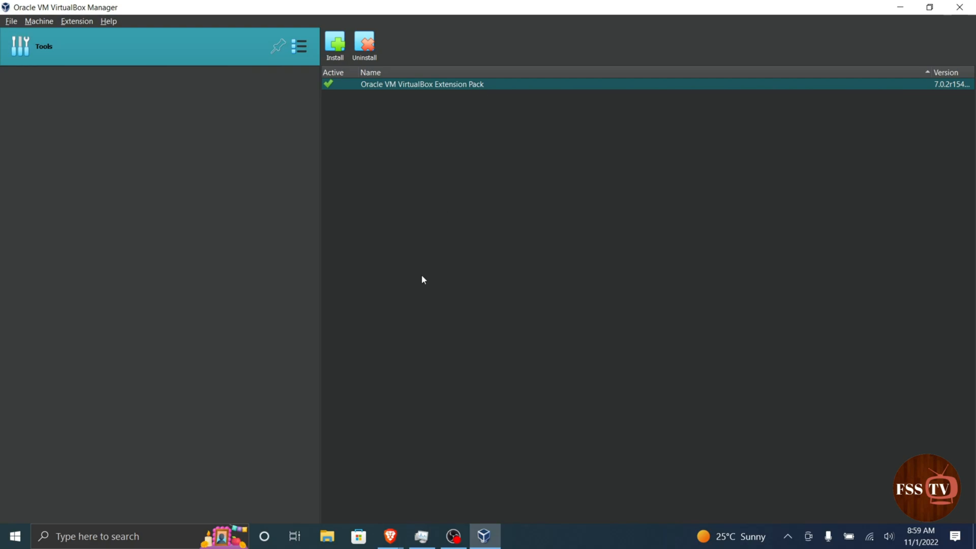
mouse_move(428, 472)
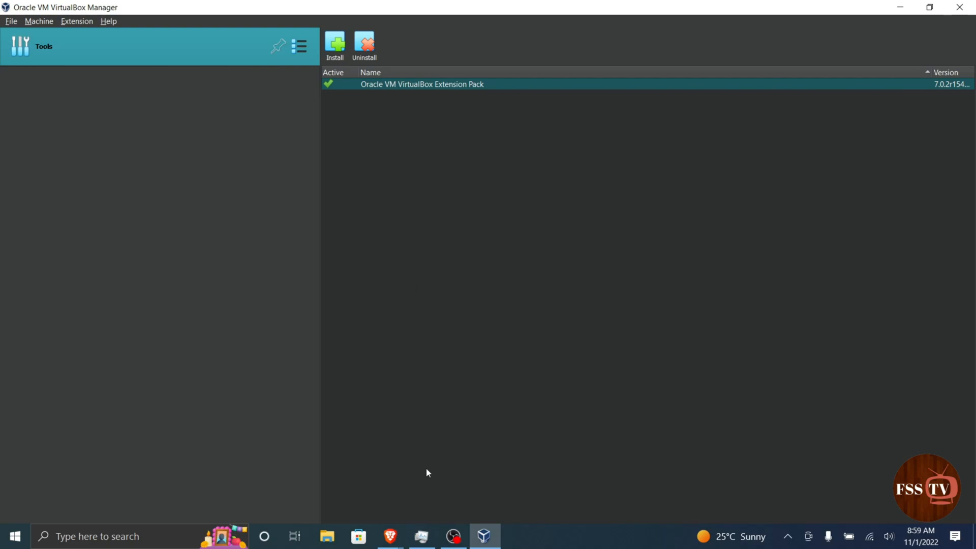